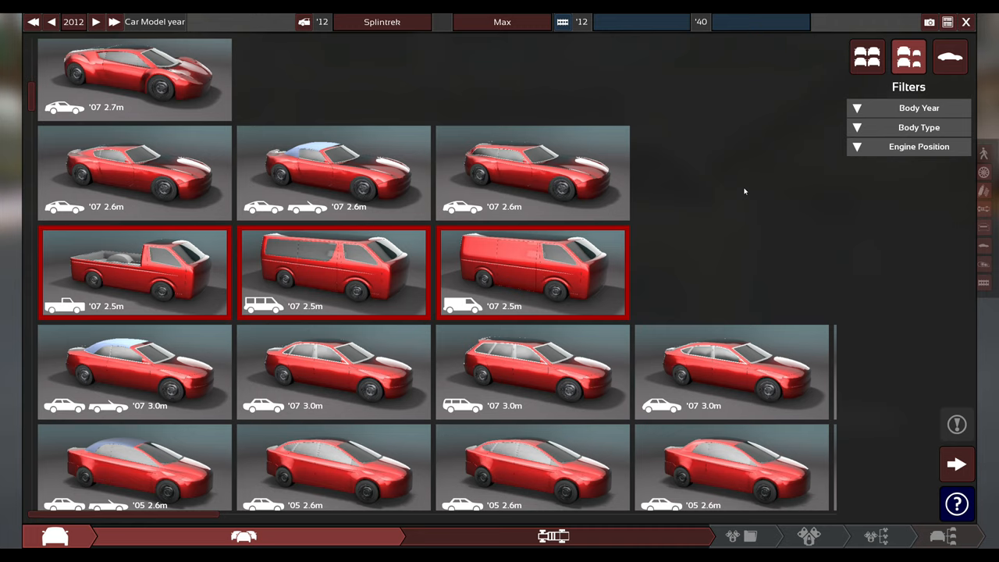
pyautogui.moveTo(503, 283)
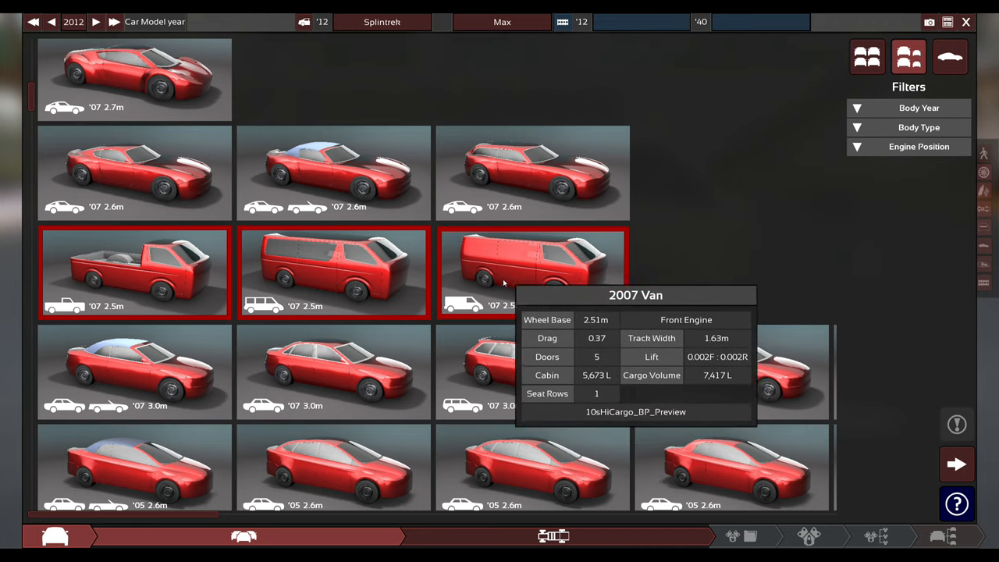
pyautogui.moveTo(685, 266)
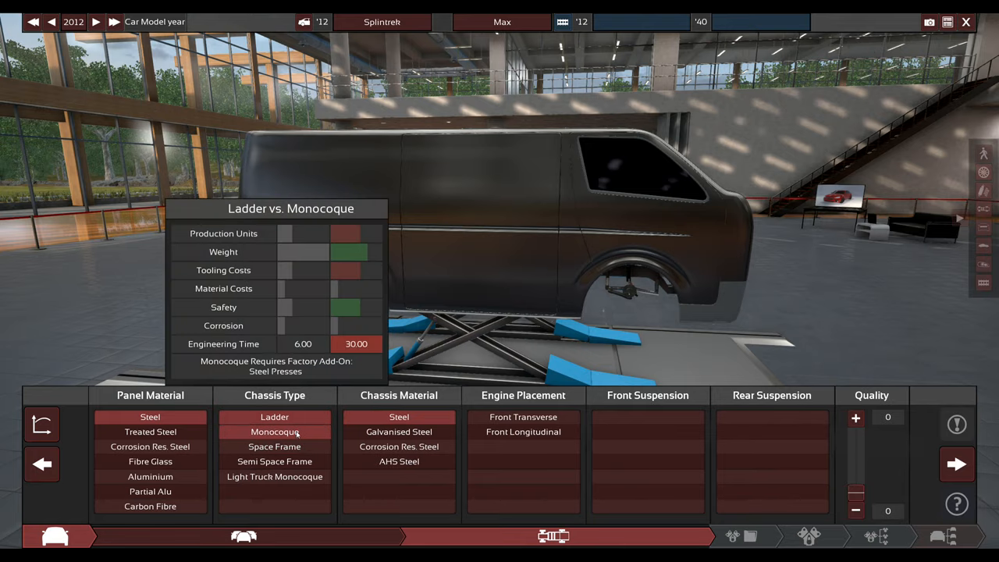
# Choose a monocoque chassis with double-wishbone front and solid-axle-coil rear suspension
pyautogui.click(275, 431)
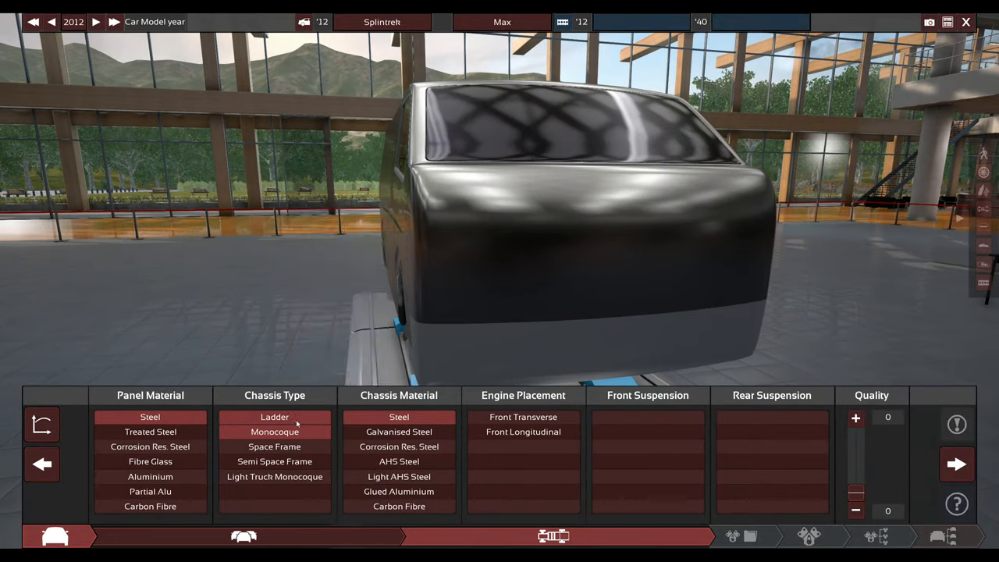
pyautogui.moveTo(274, 446)
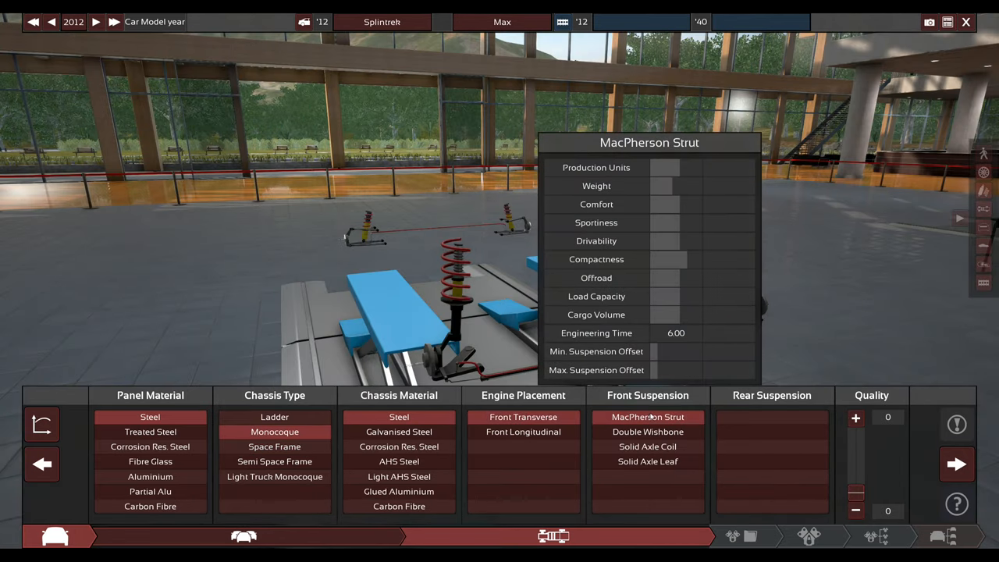
pyautogui.click(646, 430)
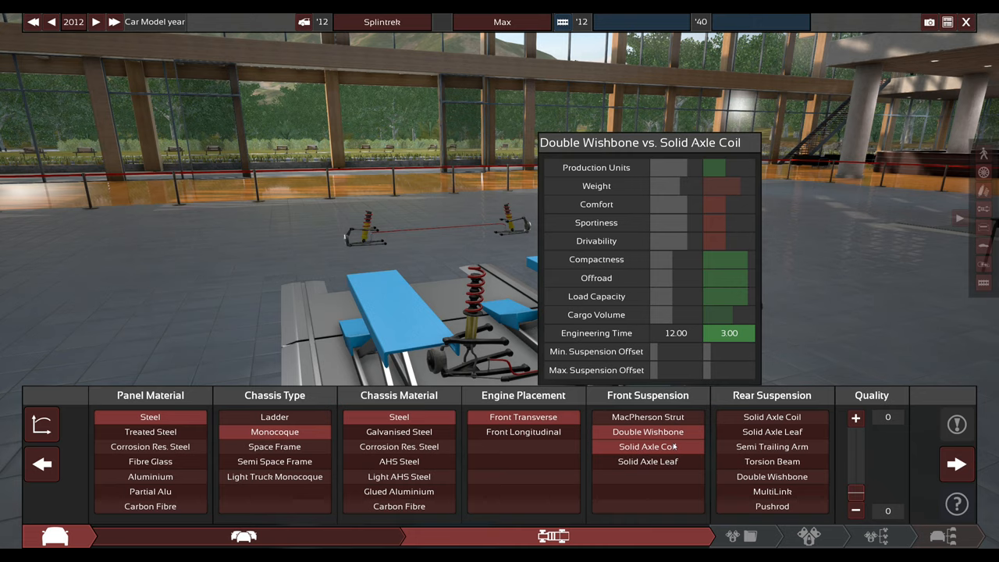
pyautogui.click(771, 417)
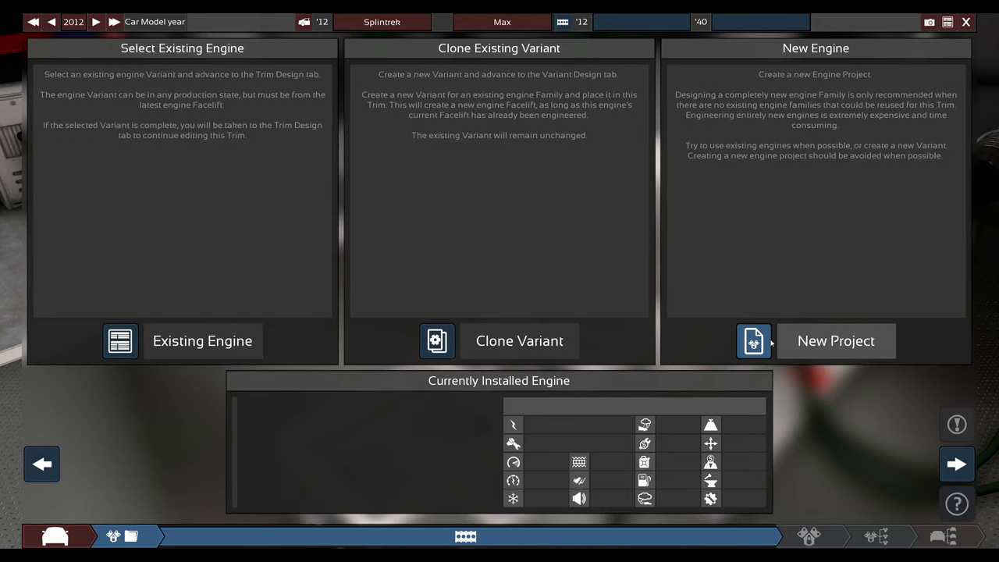
# Start a new engine project using an inline block layout
pyautogui.click(837, 340)
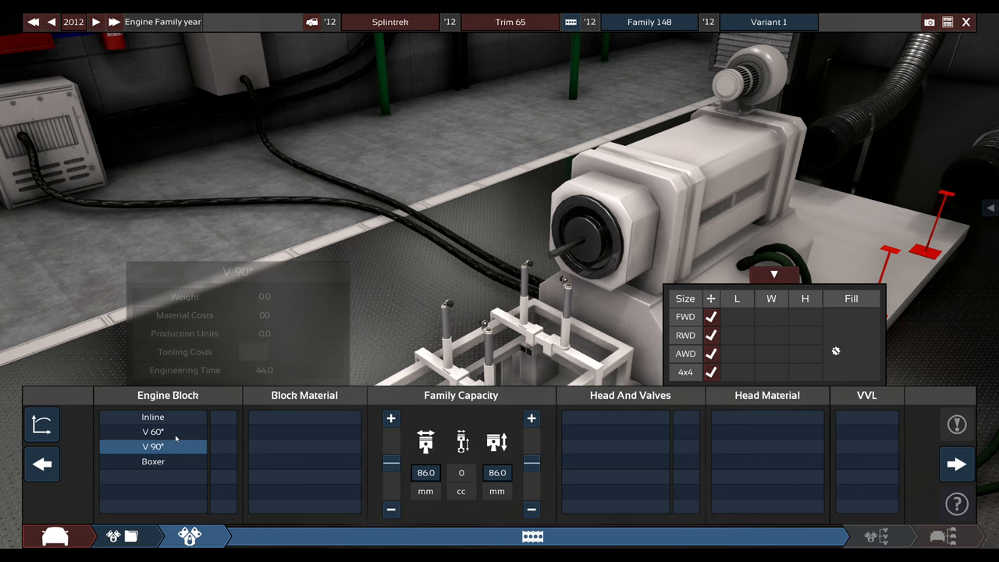
pyautogui.click(153, 417)
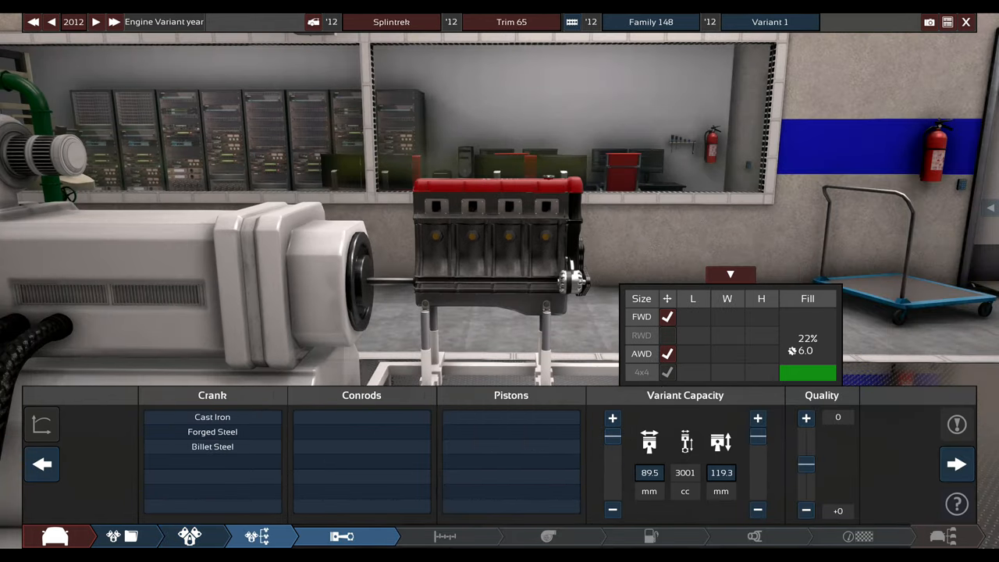
# Fit a cast iron crank, lightweight forged conrods and forged pistons, then advance past compression
pyautogui.click(212, 431)
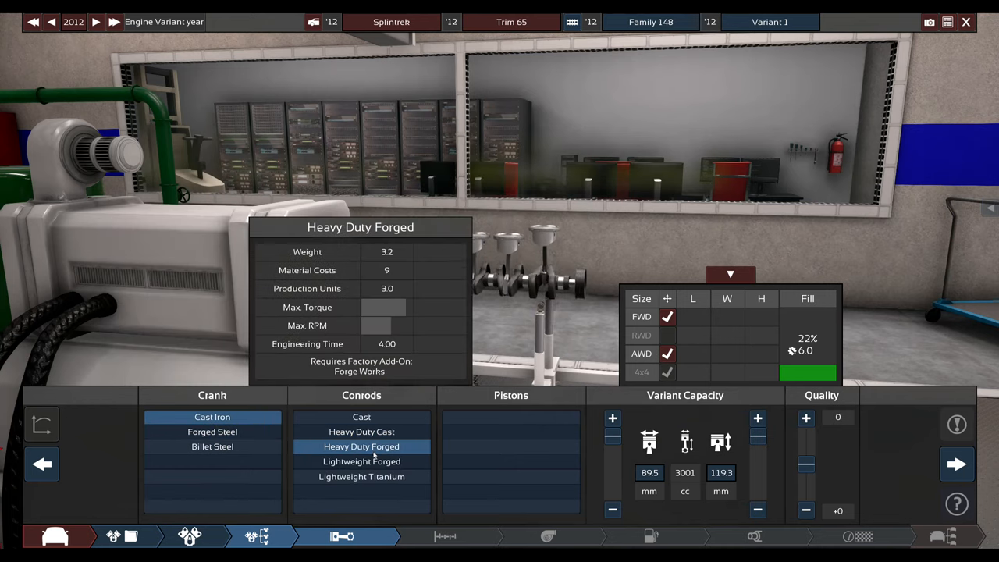
pyautogui.click(361, 462)
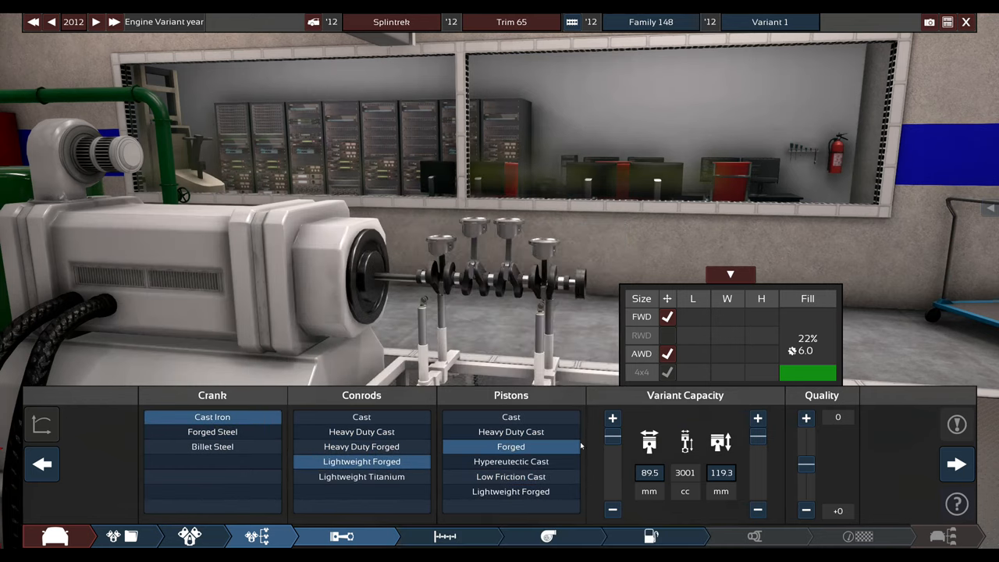
pyautogui.click(442, 534)
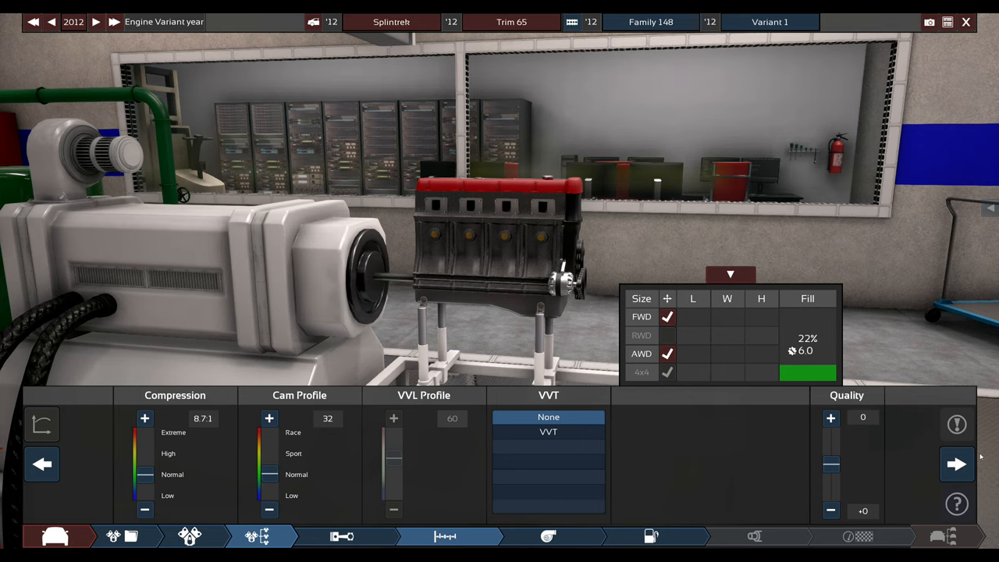
pyautogui.click(955, 465)
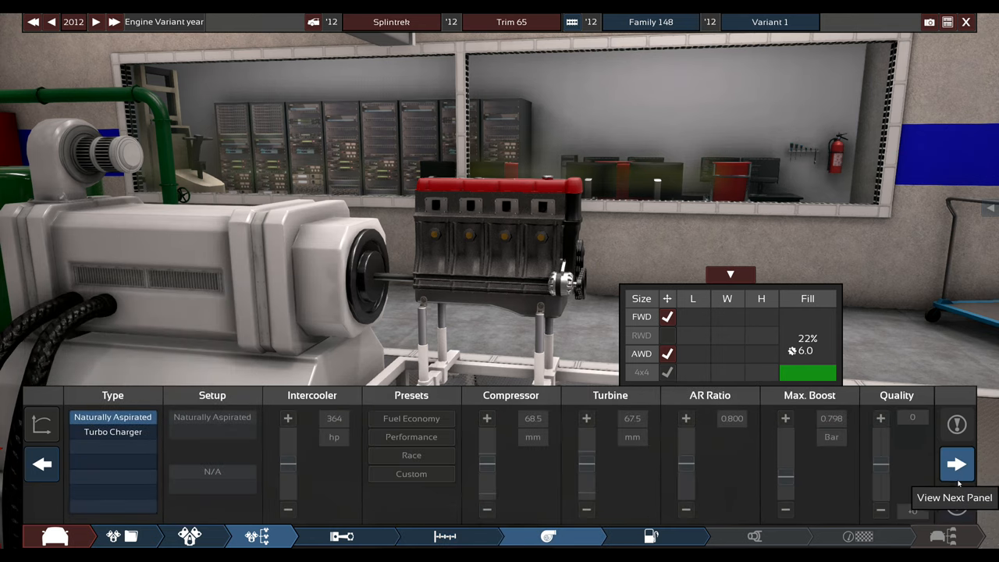
# Choose multi point EFI with a throttle per cylinder in the fuel system panel
pyautogui.click(955, 462)
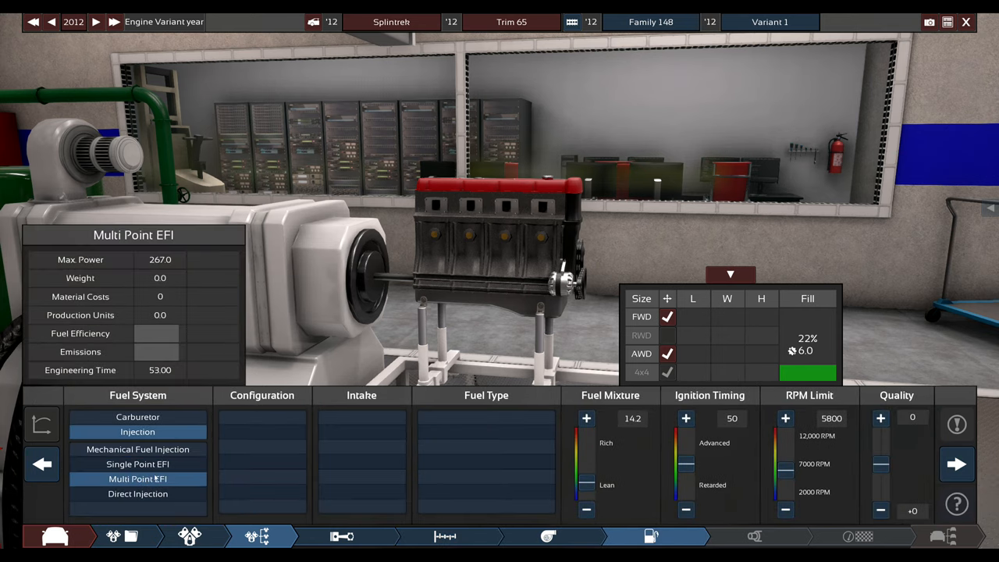
pyautogui.click(362, 431)
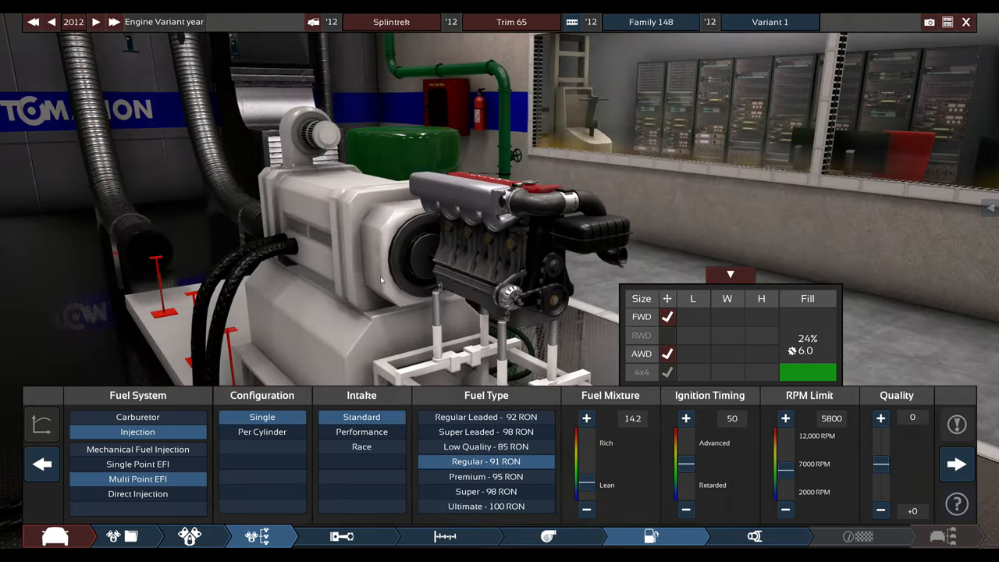
pyautogui.click(262, 431)
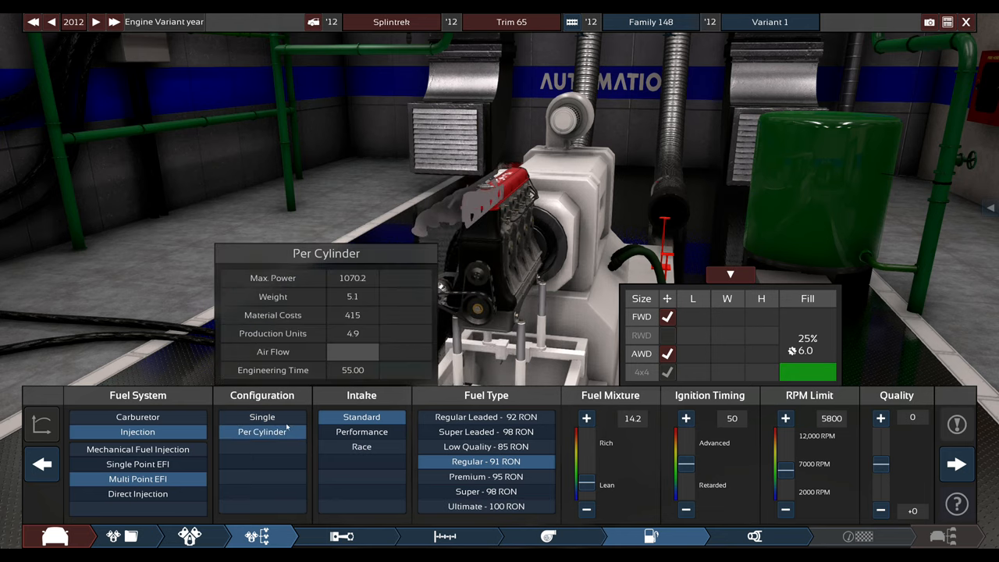
pyautogui.click(262, 416)
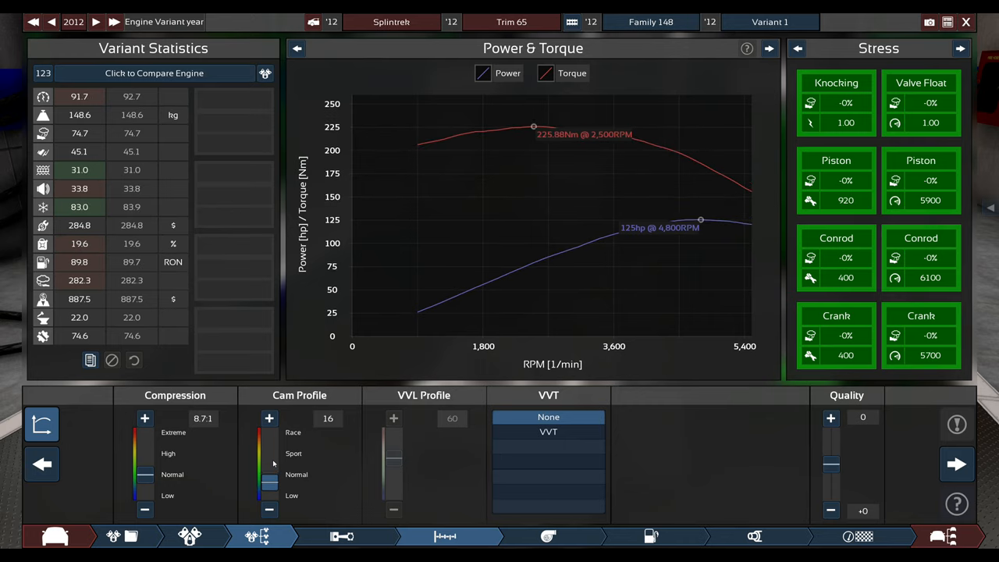
# Raise compression to 9.1:1 and lower the cam profile to 23, then advance to aspiration
pyautogui.click(269, 418)
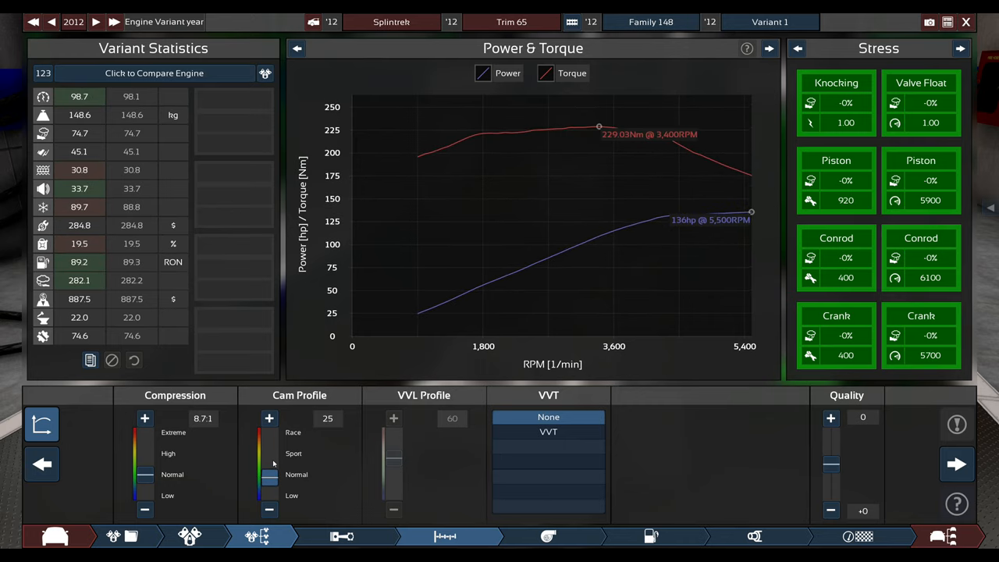
pyautogui.click(269, 505)
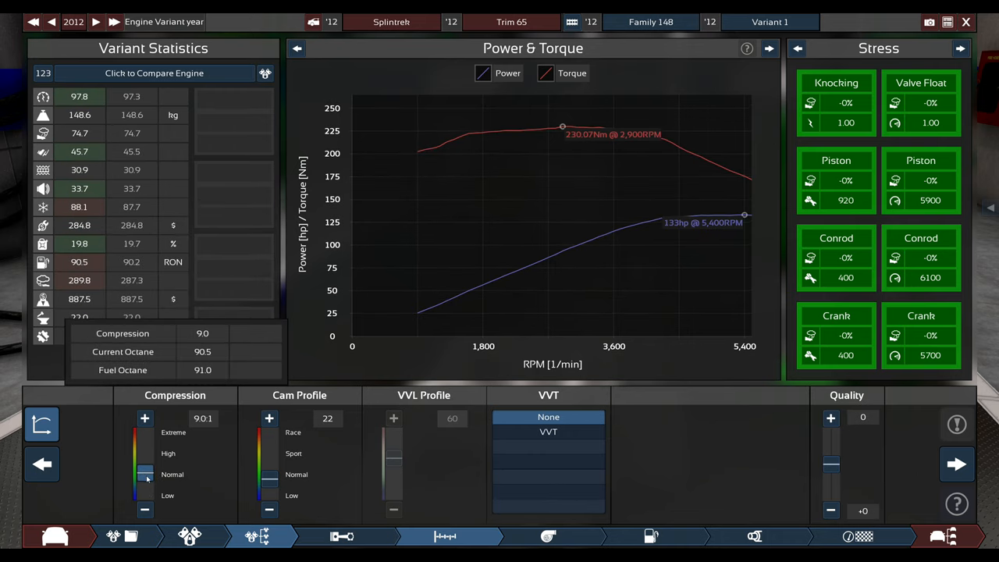
pyautogui.click(143, 418)
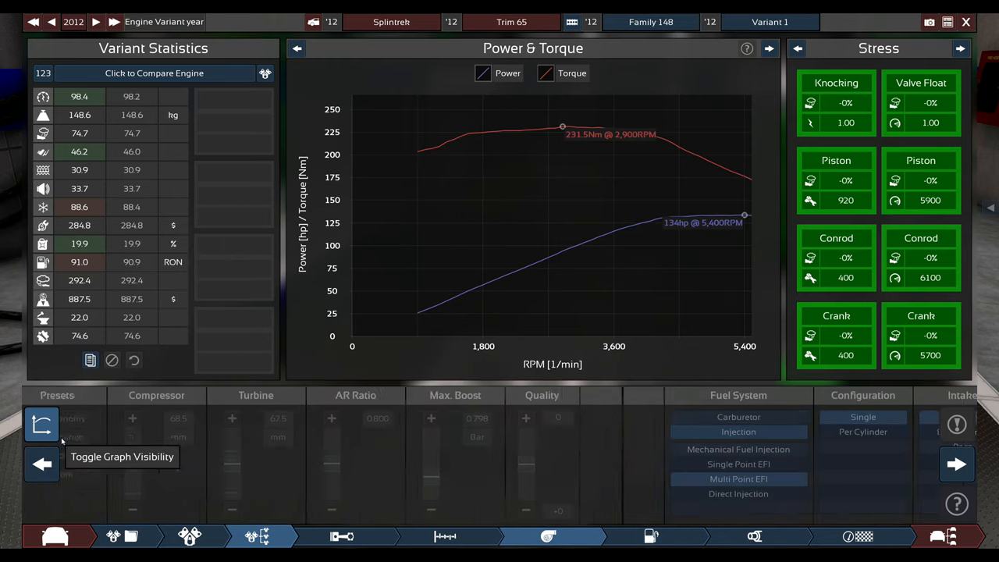
pyautogui.click(447, 536)
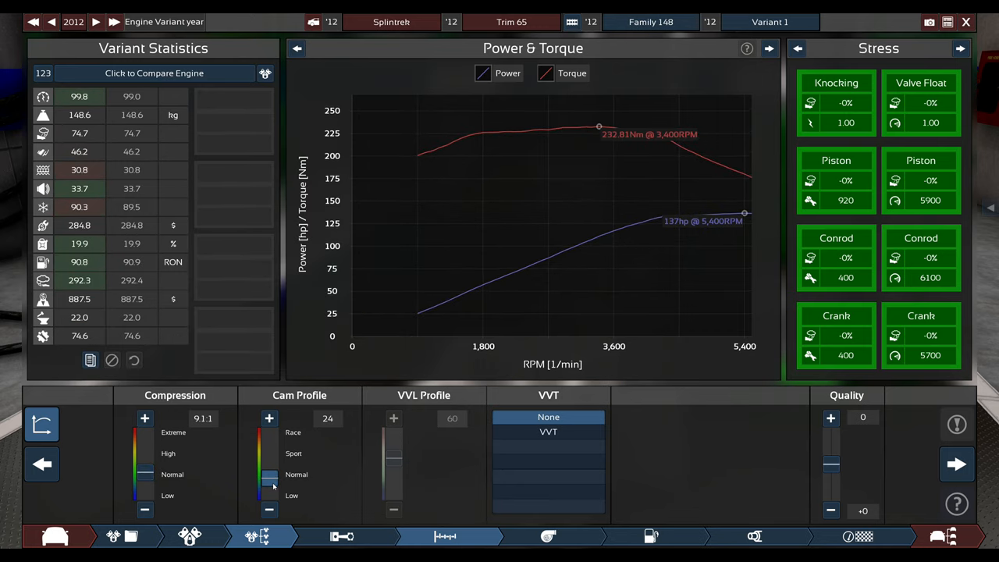
pyautogui.click(268, 508)
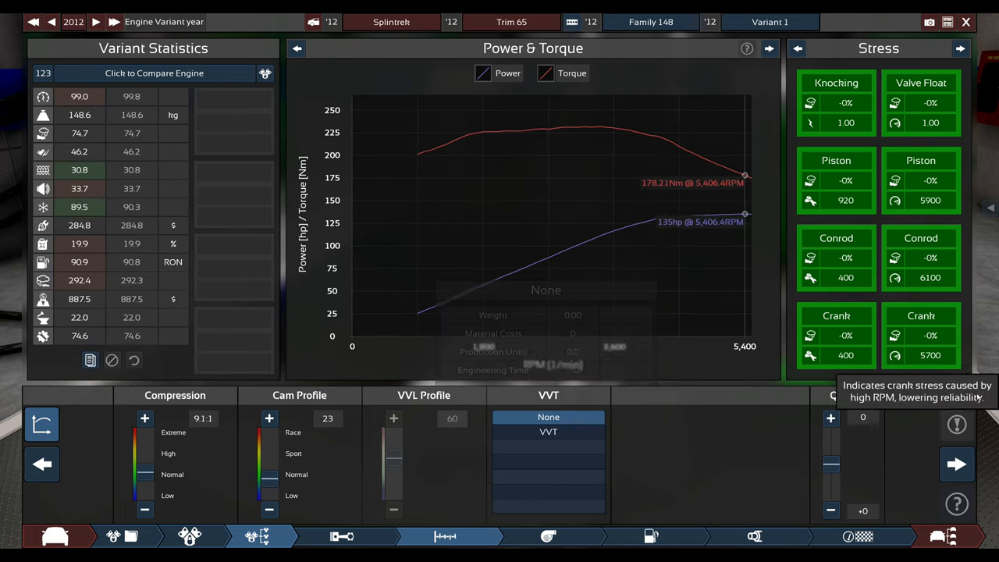
pyautogui.click(548, 534)
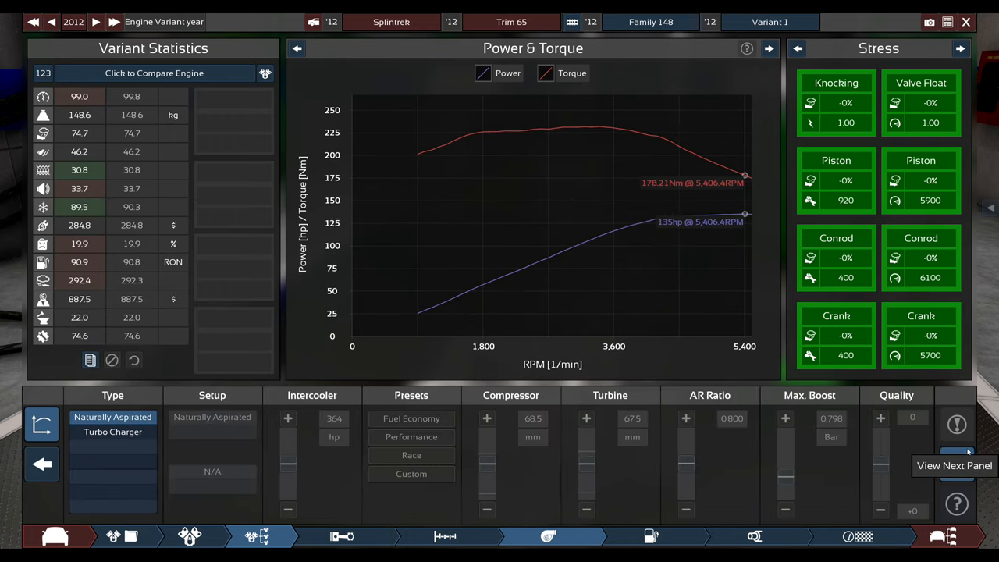
# Set tubular headers on a single exhaust, view the test bench and finish the engine
pyautogui.click(957, 453)
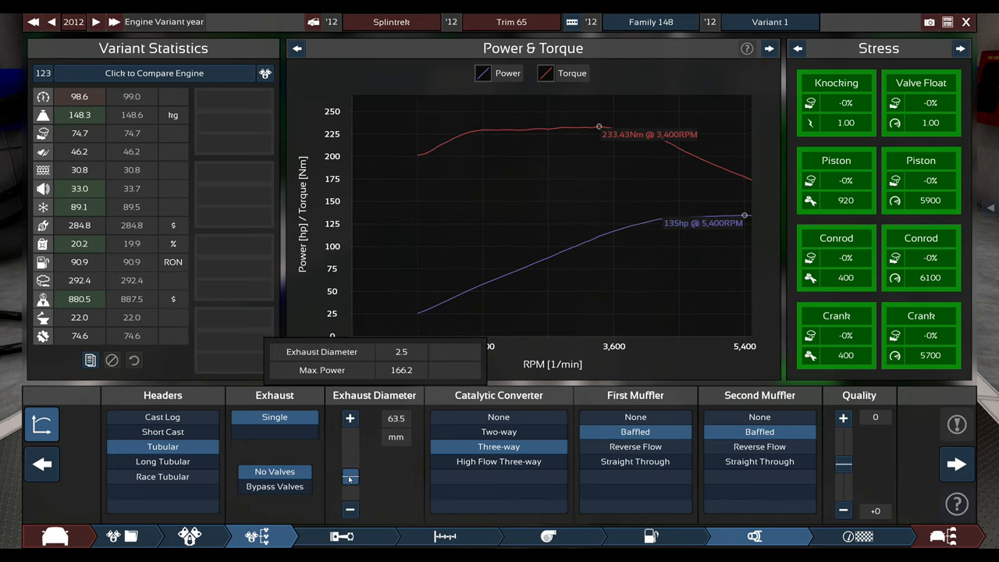
pyautogui.click(350, 418)
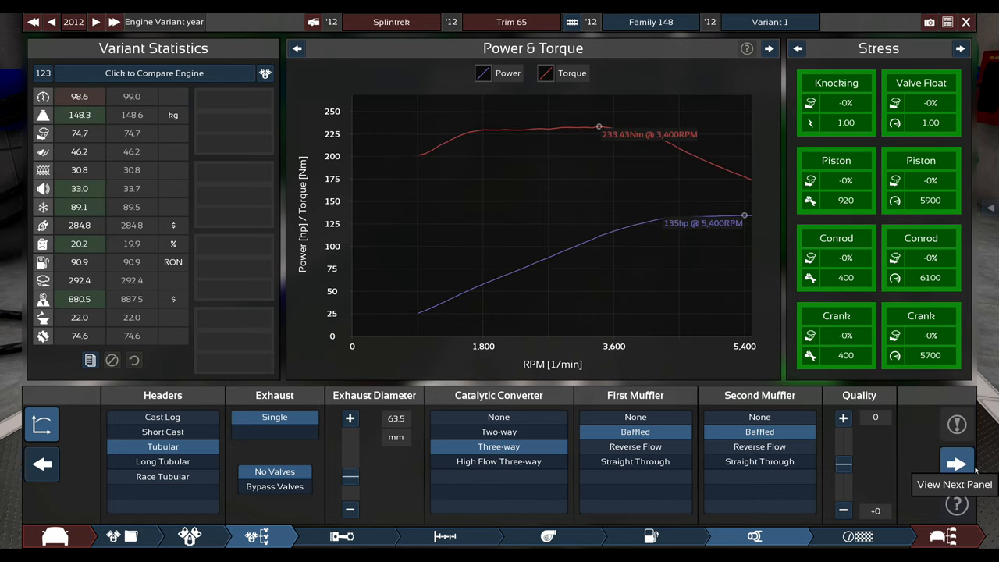
pyautogui.click(956, 459)
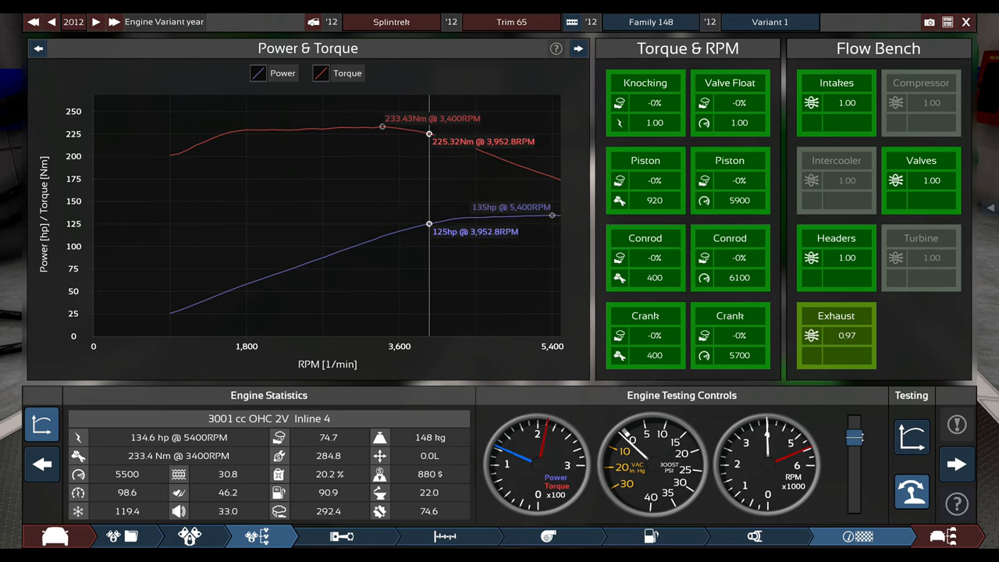
pyautogui.moveTo(956, 461)
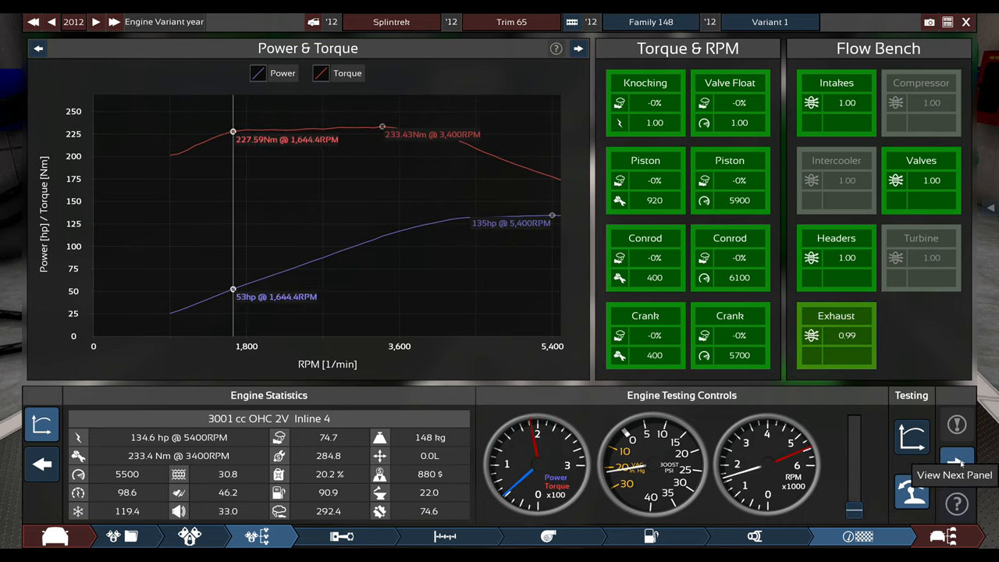
pyautogui.click(958, 456)
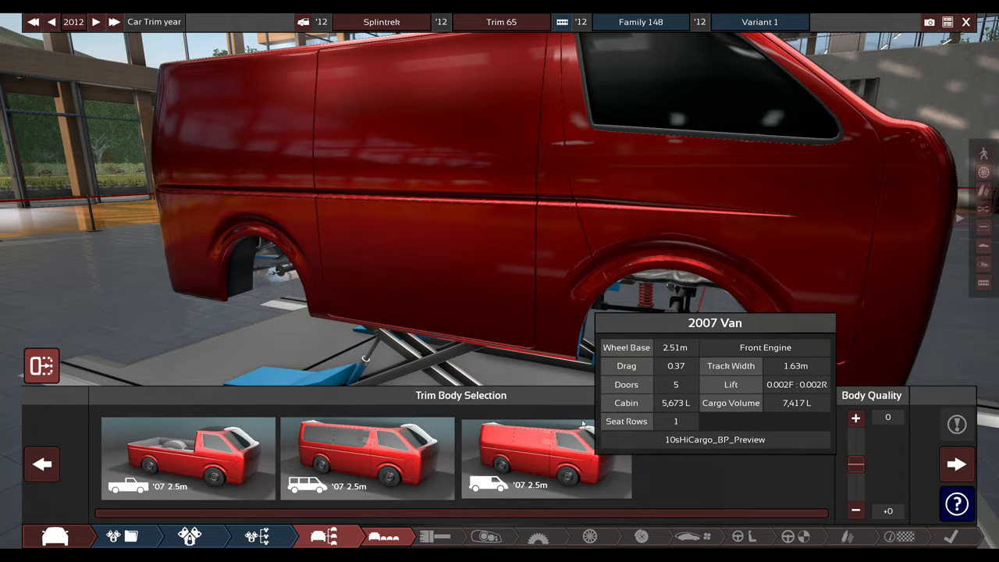
# Choose the van body for the trim
pyautogui.click(531, 471)
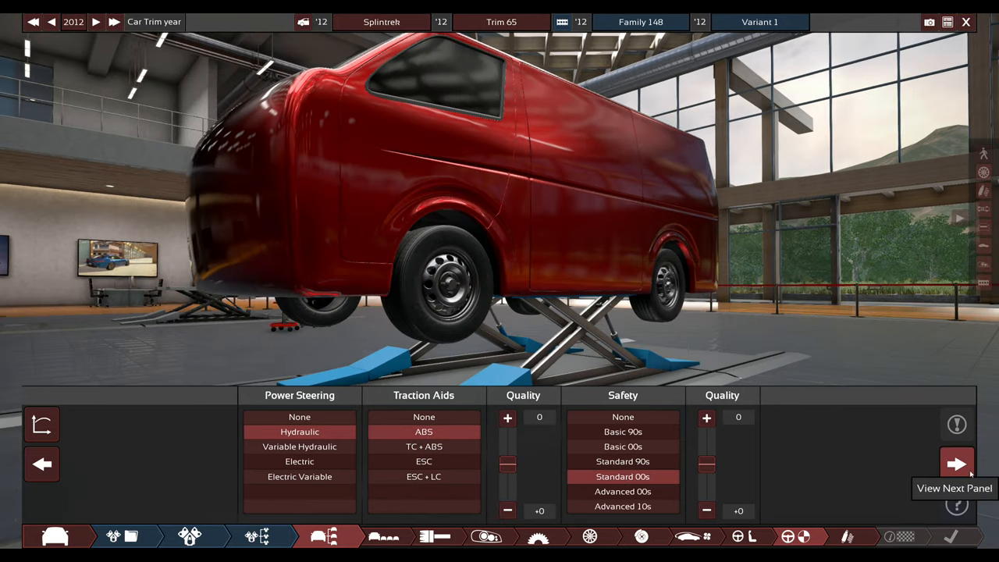
# Advance the trim design to the suspension tuning panel
pyautogui.click(958, 464)
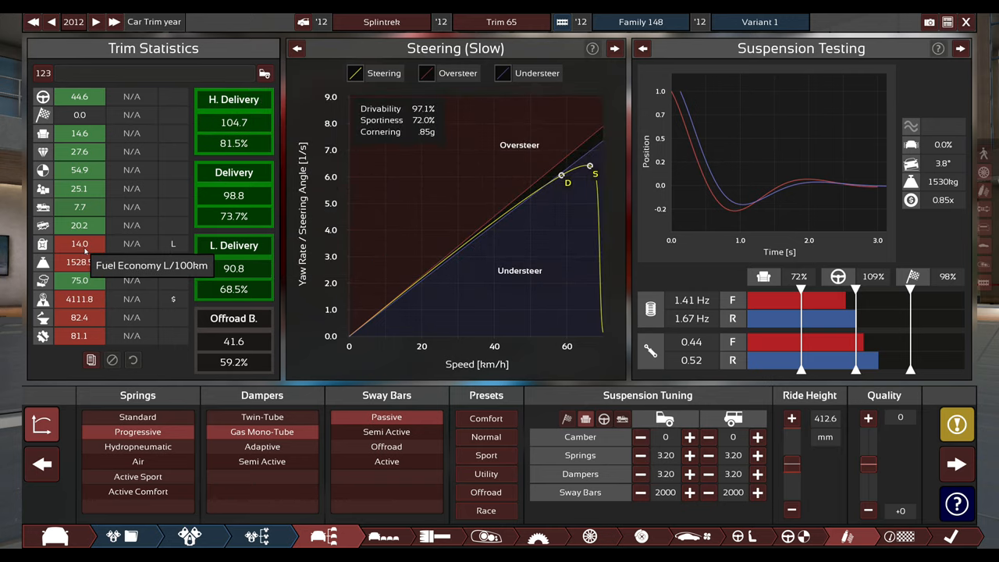
pyautogui.moveTo(78, 317)
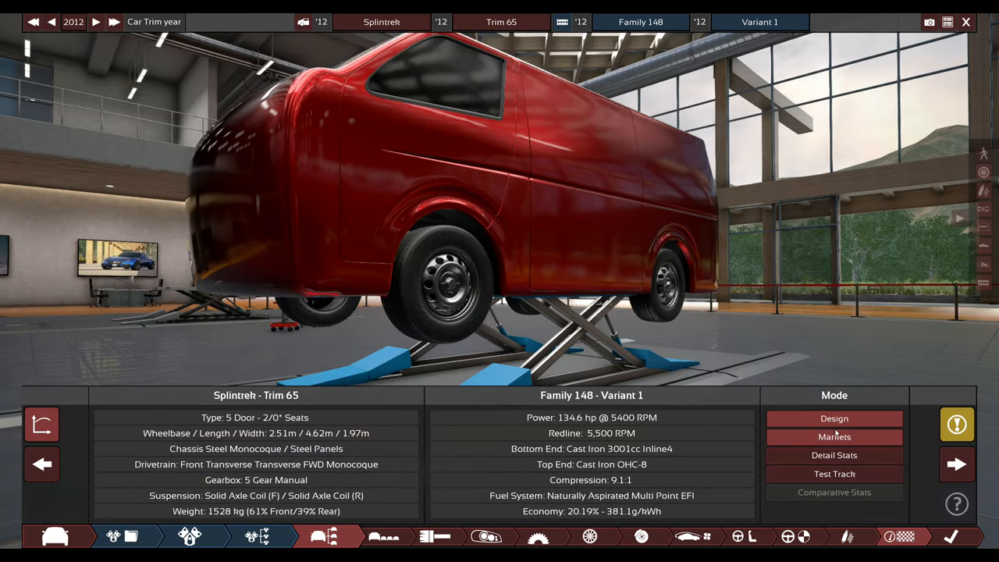
# Review the interior and entertainment options, aerodynamics, and brake settings panels
pyautogui.click(833, 437)
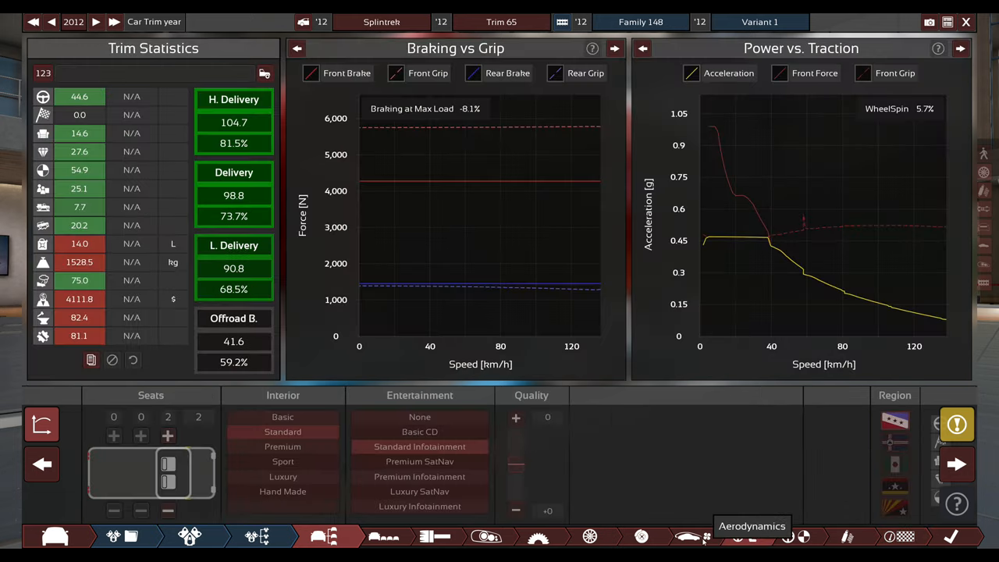
pyautogui.click(643, 537)
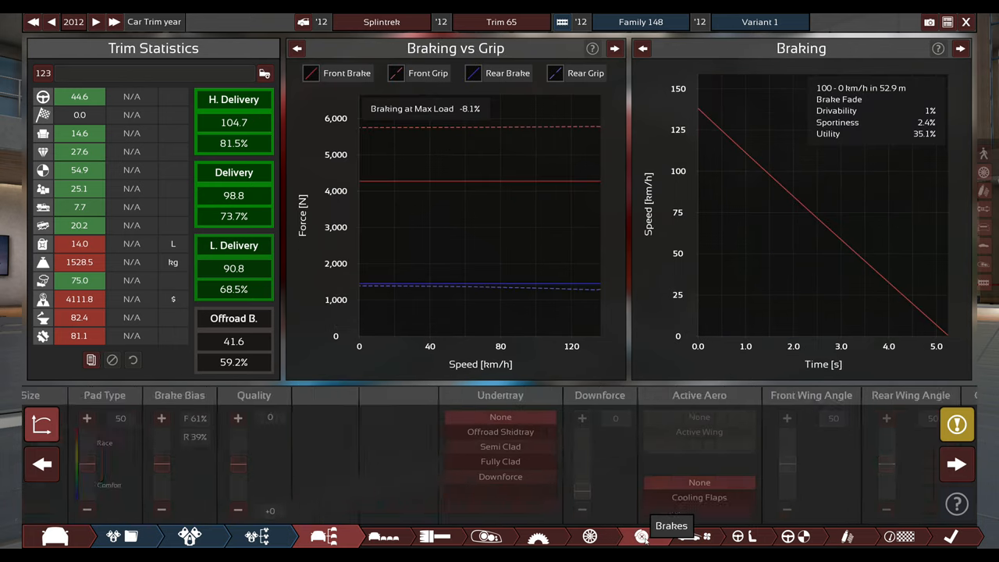
pyautogui.click(640, 536)
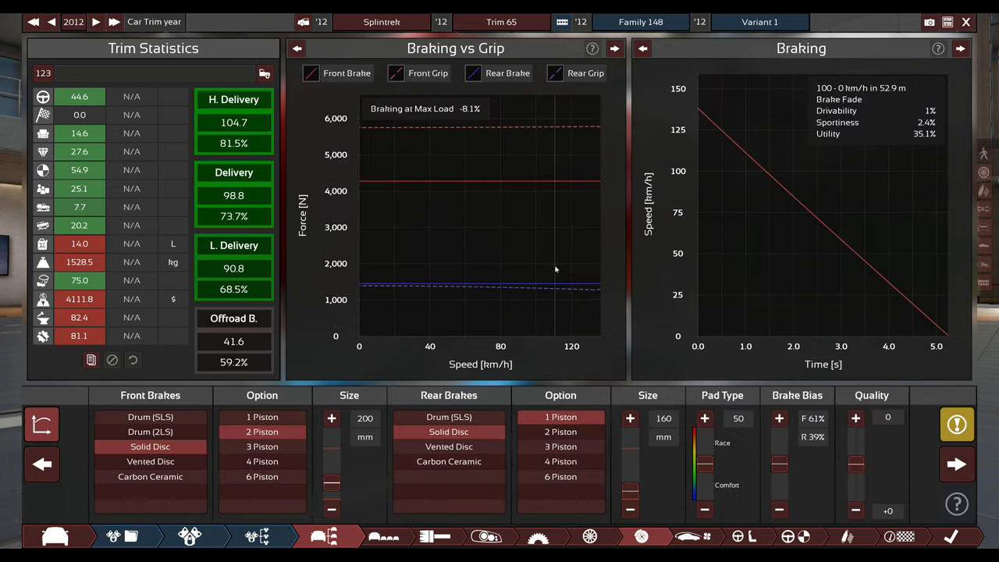
pyautogui.moveTo(450, 447)
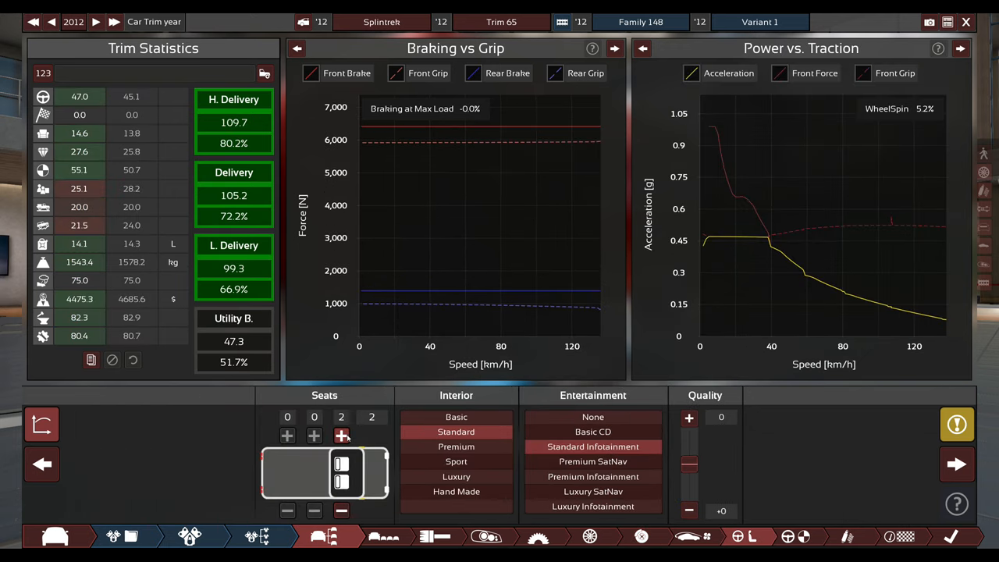
pyautogui.moveTo(520, 436)
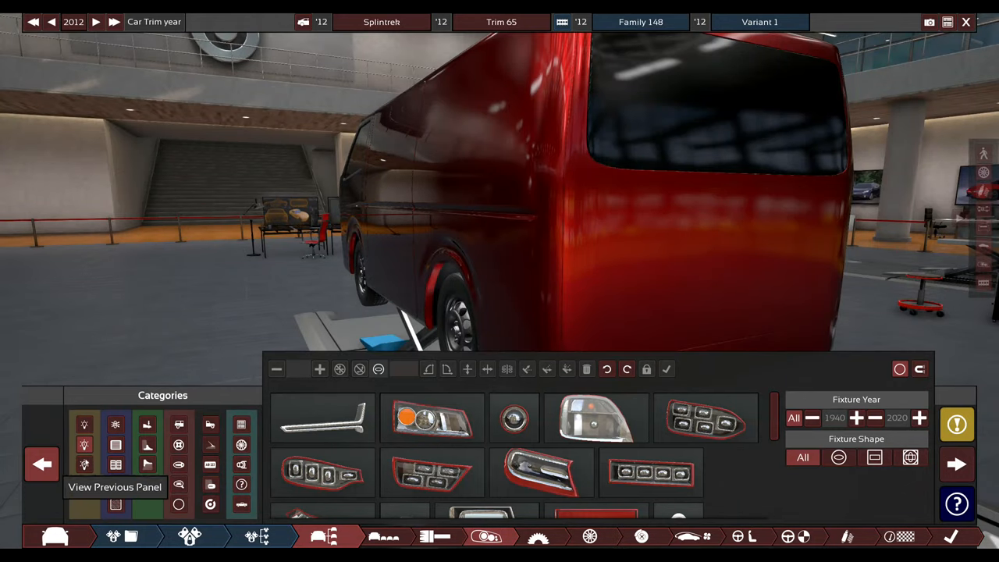
pyautogui.moveTo(483, 536)
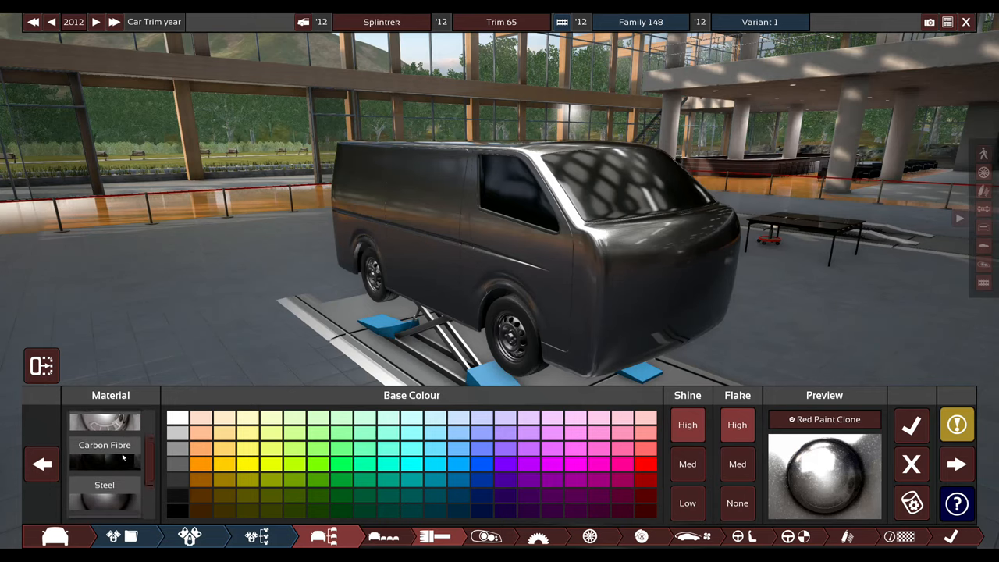
# Confirm the new silver steel paint for the van's body panels
pyautogui.click(104, 484)
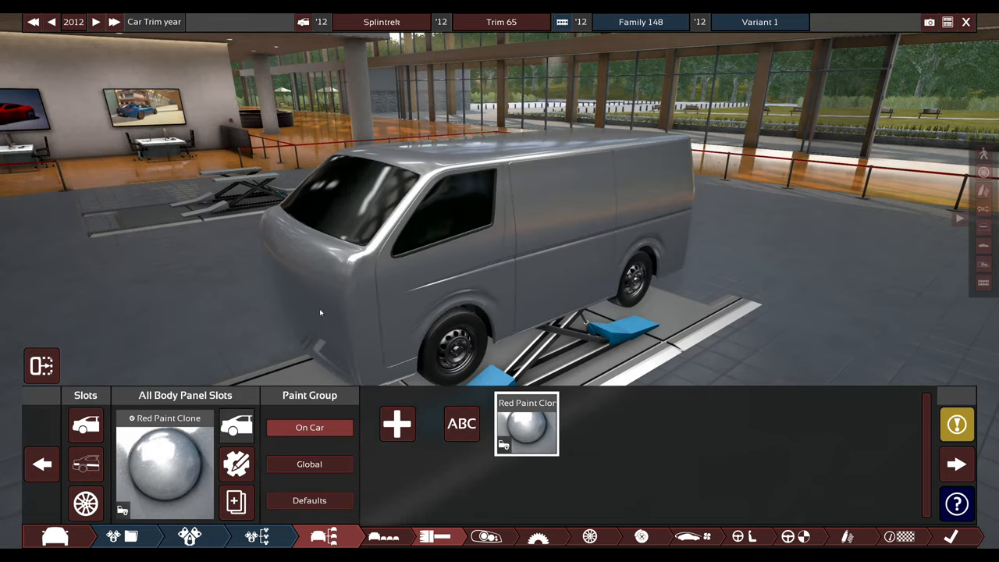
pyautogui.moveTo(956, 462)
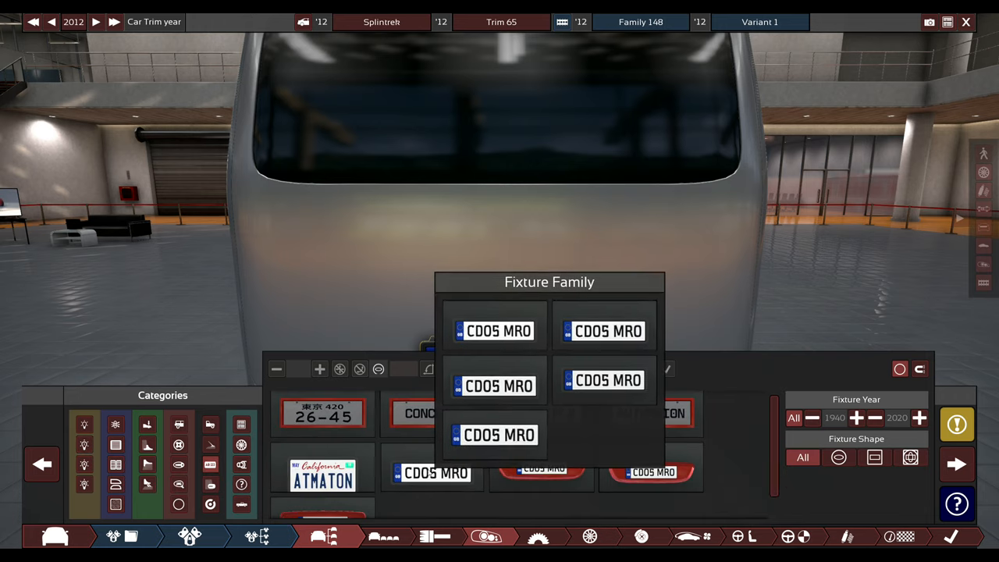
# Choose the CD05 MRO plate style for the rear licence plate
pyautogui.click(83, 465)
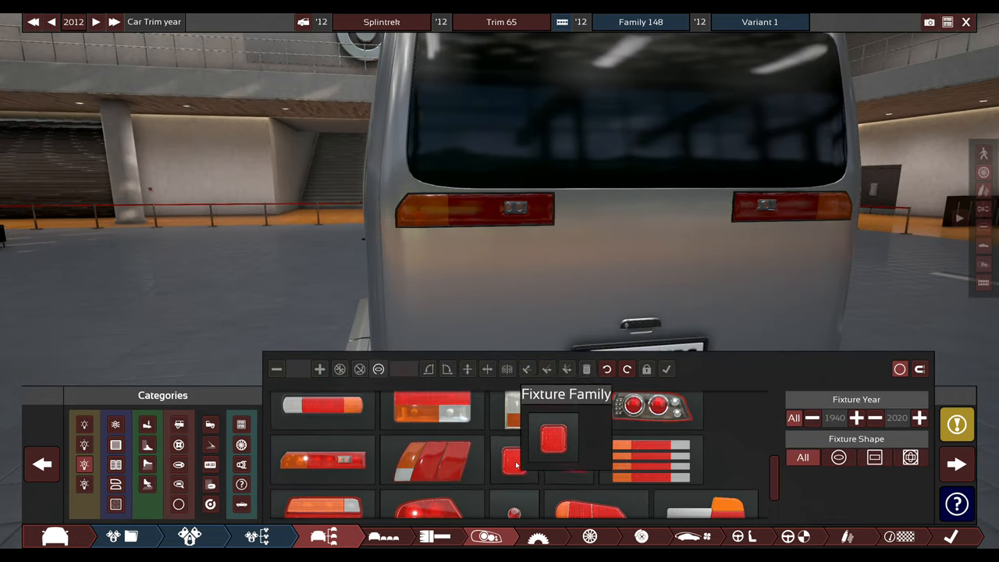
# Place the tail light variant on the rear and add a red reflector strip
pyautogui.click(552, 439)
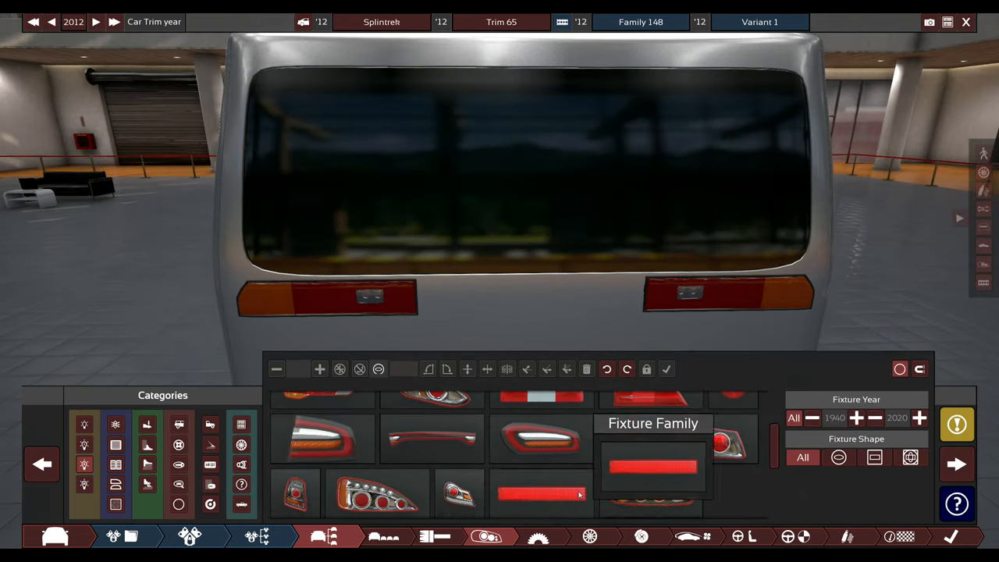
pyautogui.click(540, 491)
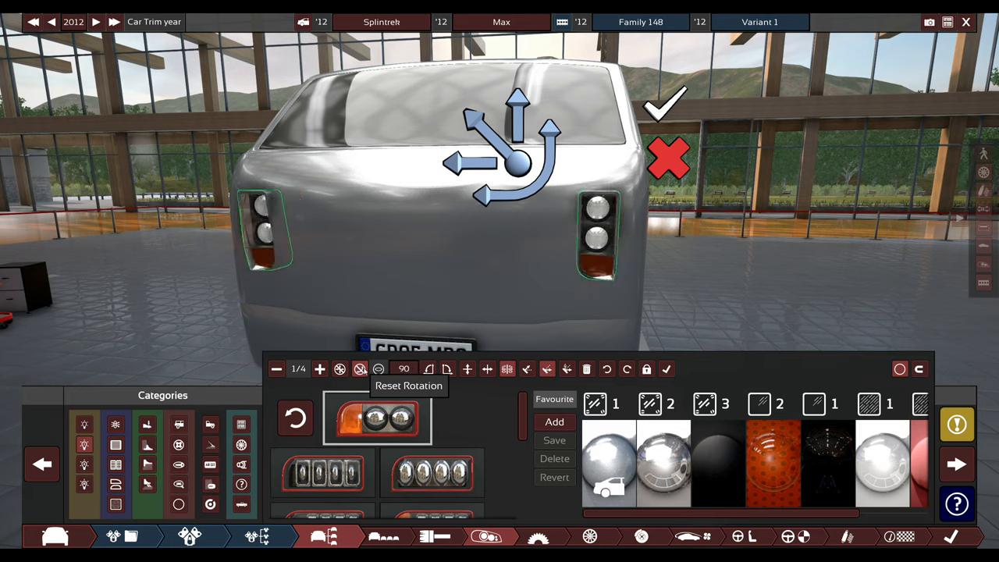
# Reset the twin headlight fixture's rotation so it sits straight on the front
pyautogui.click(447, 368)
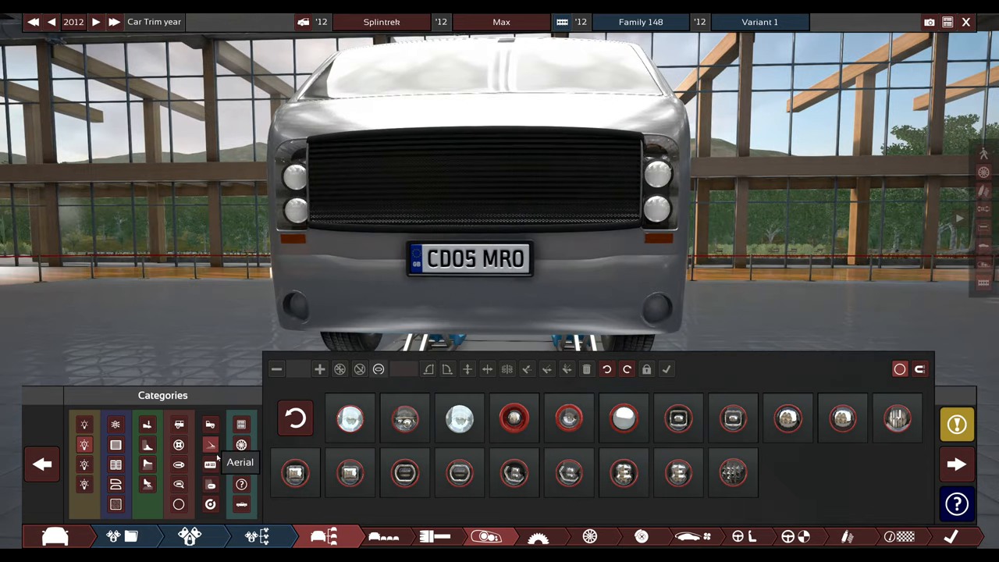
pyautogui.moveTo(211, 506)
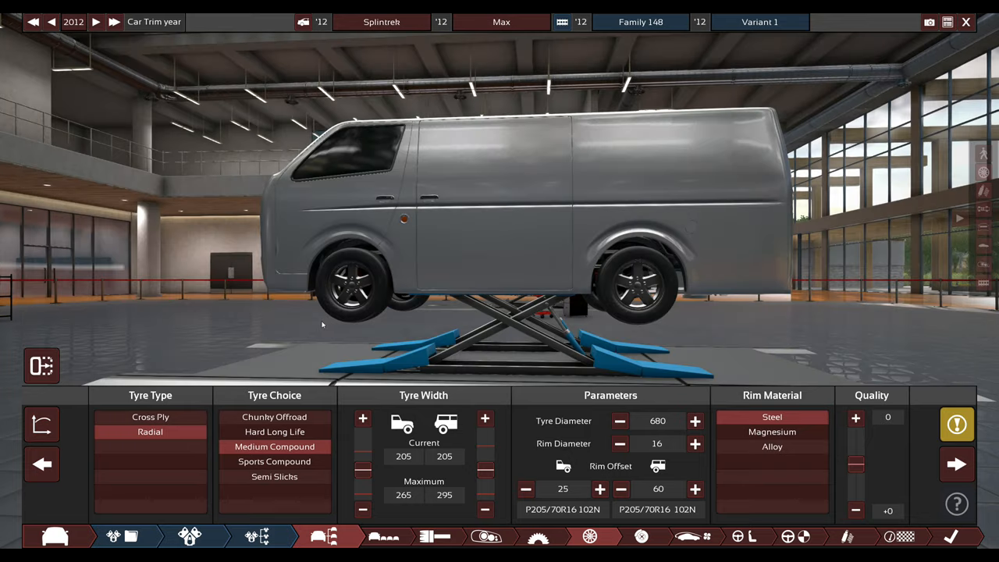
# Enlarge the tyres and rims from the P205/65R18 steel-rim setup
pyautogui.click(694, 421)
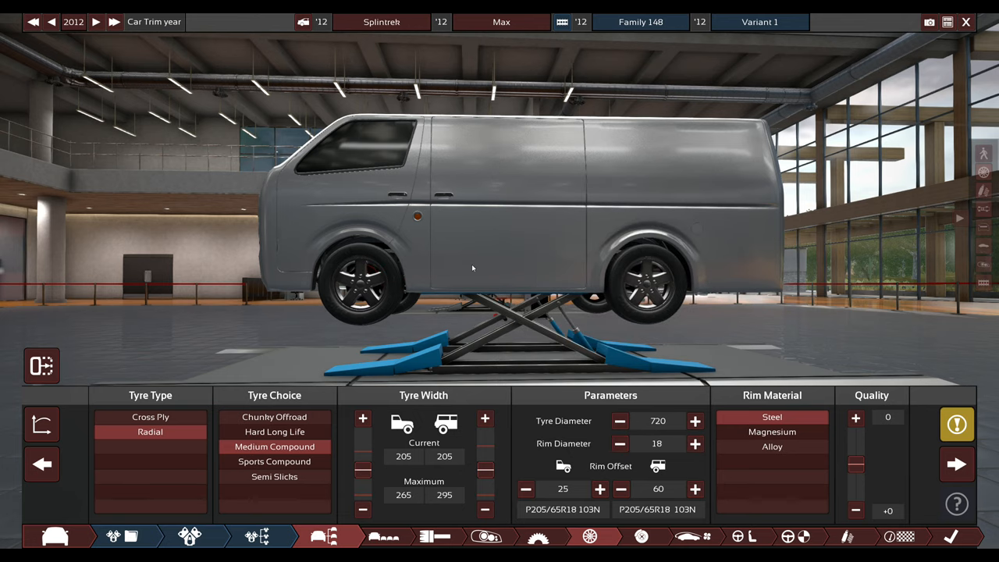
# Set the rim diameter to 17 inches for the 720 diameter tyres
pyautogui.click(618, 443)
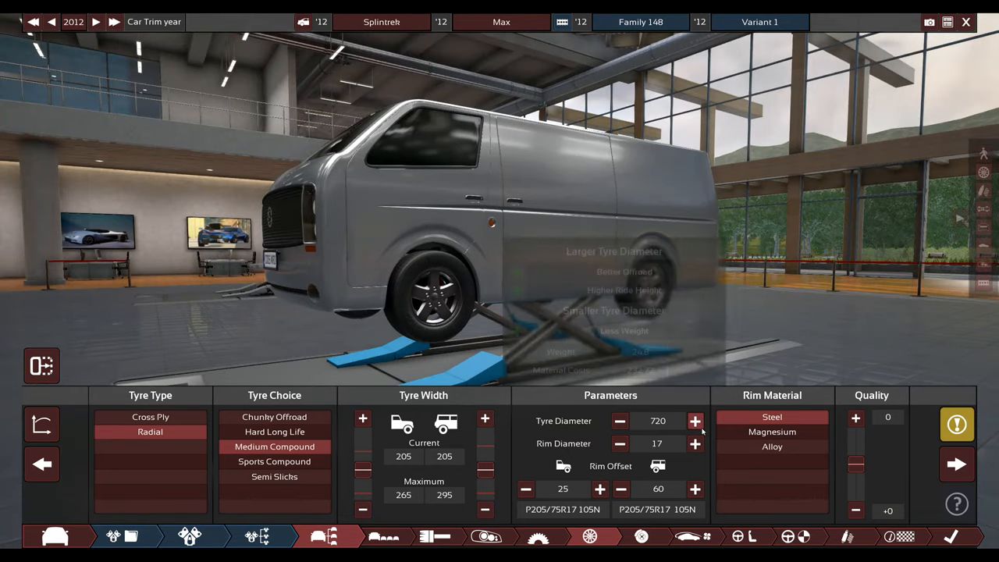
pyautogui.click(694, 443)
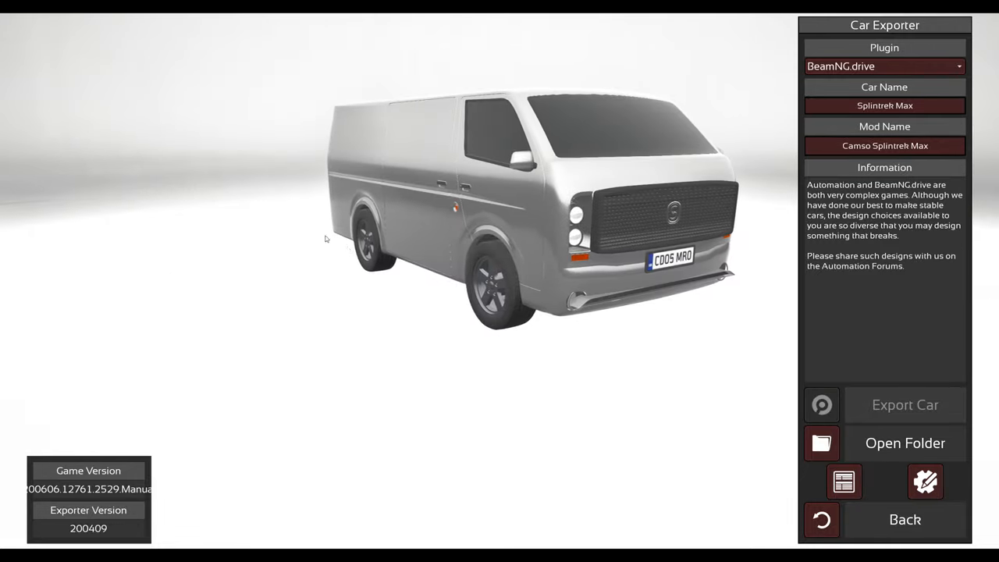
# Rotate the Splintrek Max preview in the car exporter to view another angle
pyautogui.moveTo(325, 238); pyautogui.dragTo(554, 293)
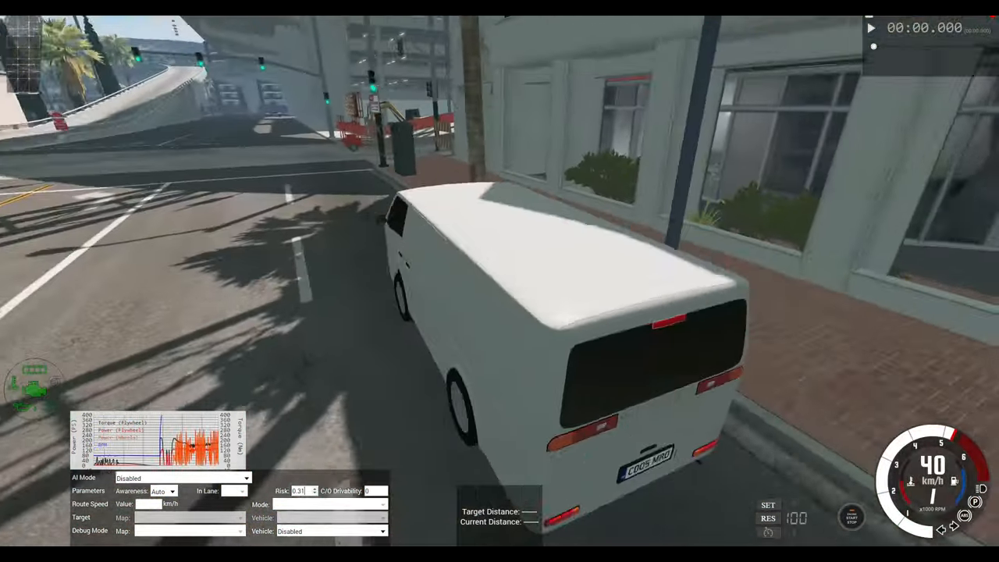
# Hold throttle to accelerate the van down the palm-lined street to about 54 km/h
pyautogui.press('w')
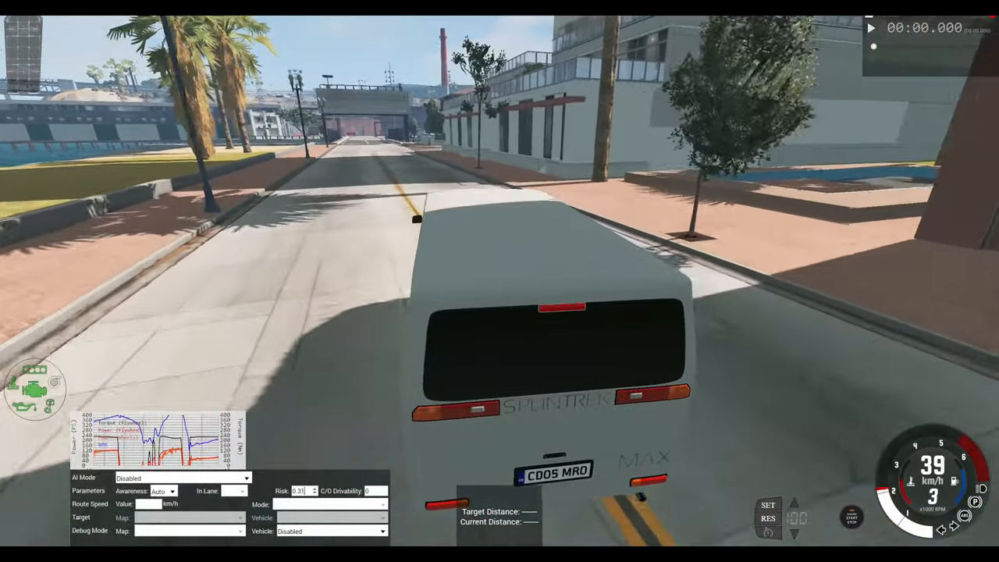
pyautogui.press('w')
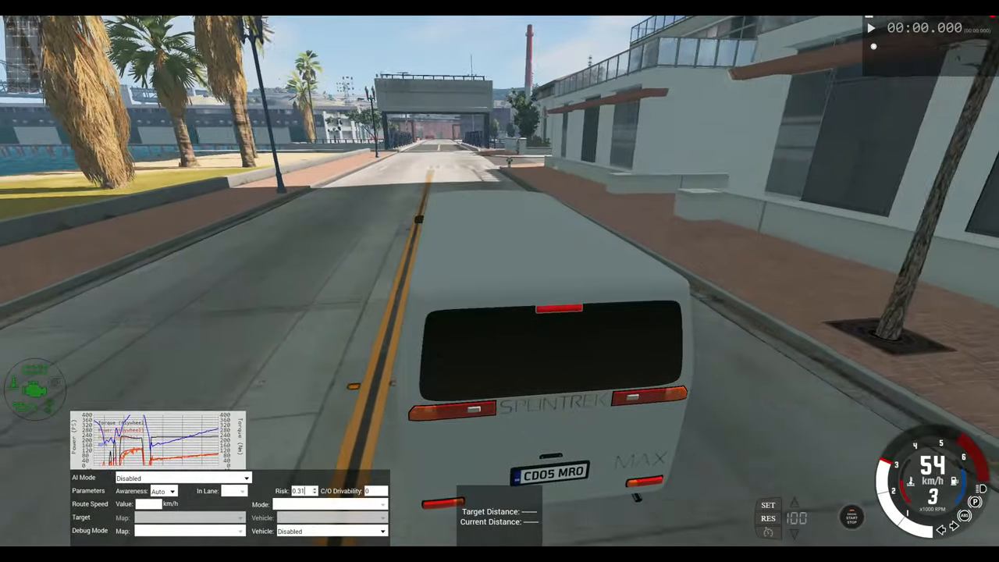